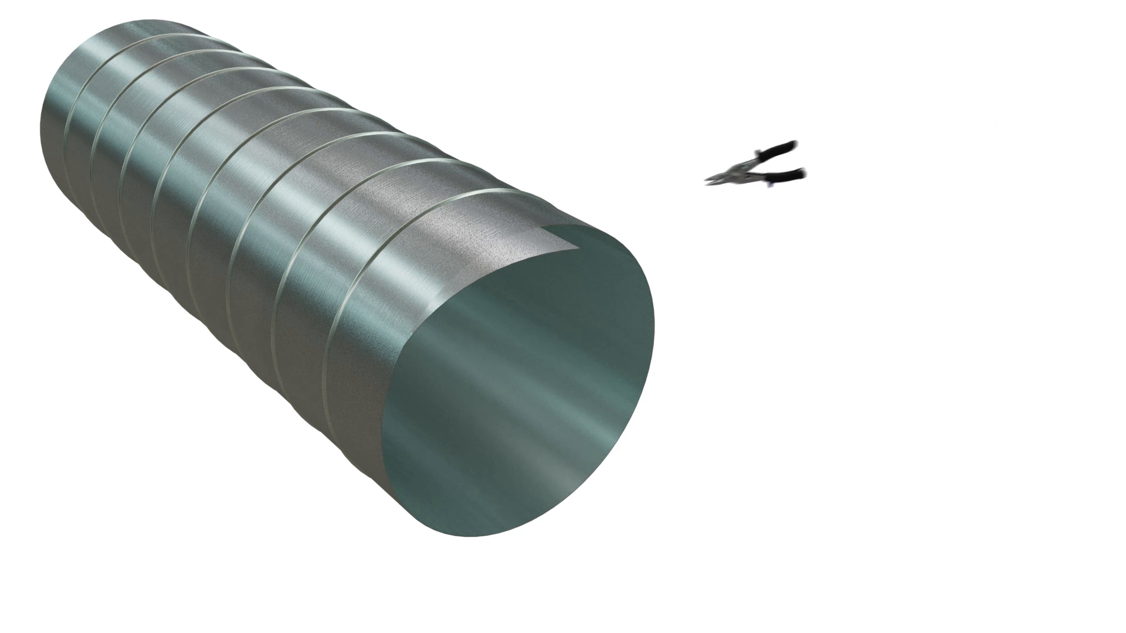
mouse_move(517, 229)
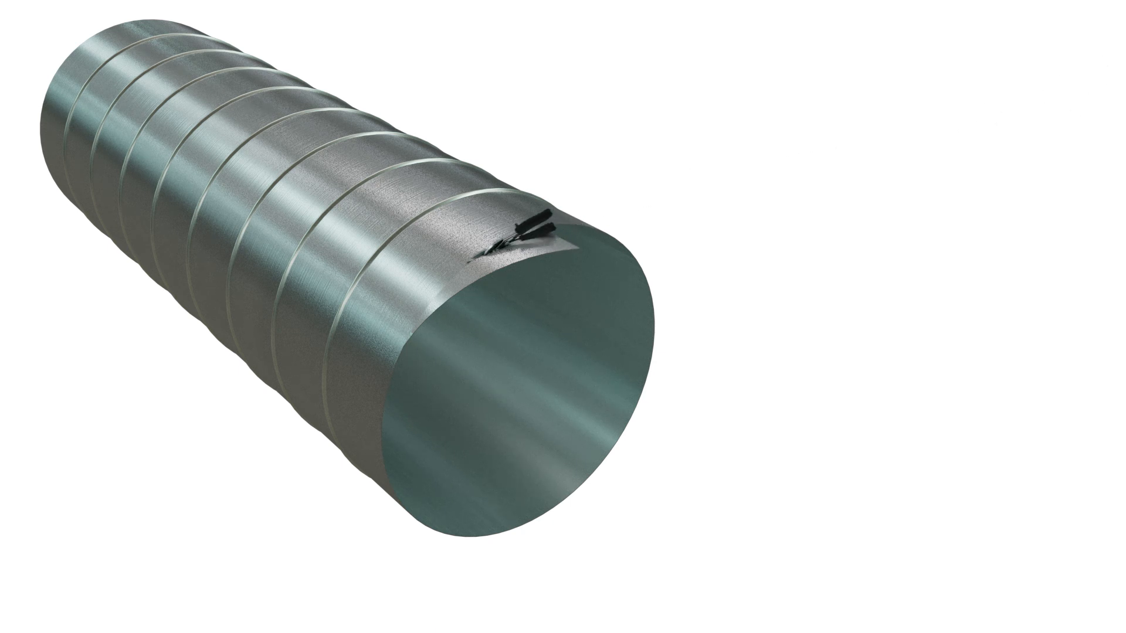